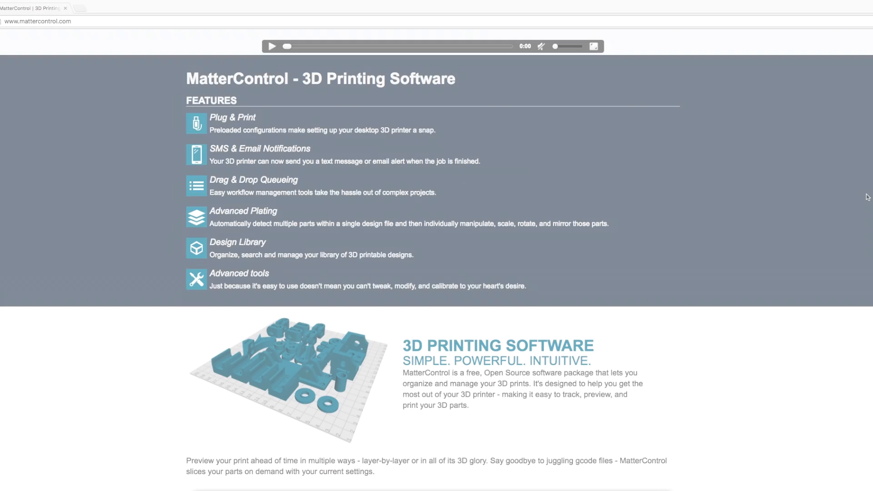
- Scroll the MatterControl homepage down past the features to the Download table
scroll("down", 3)
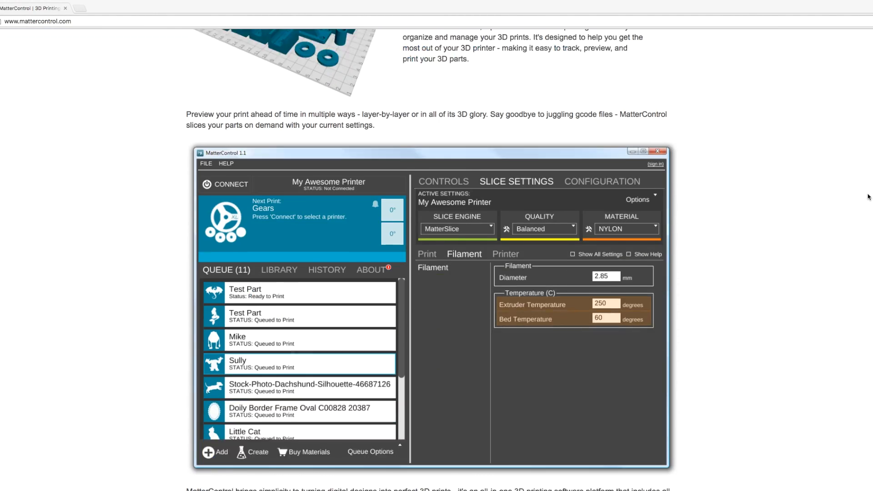
scroll("down", 3)
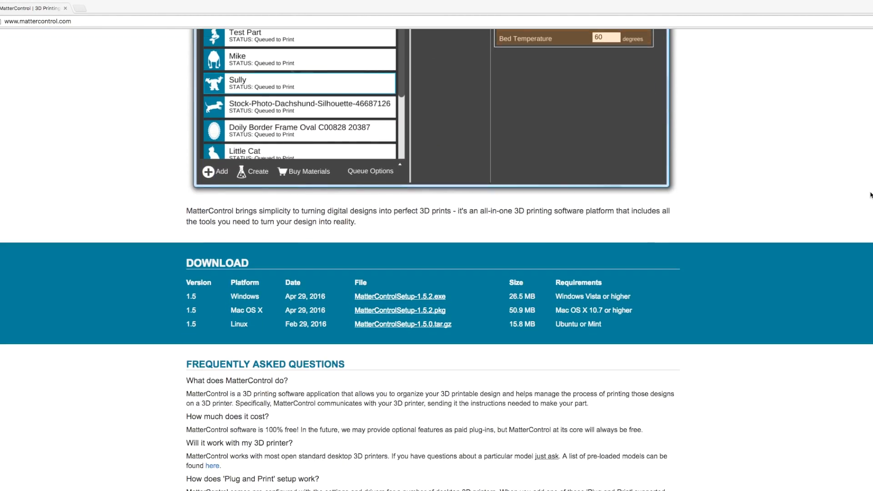
scroll("down", 3)
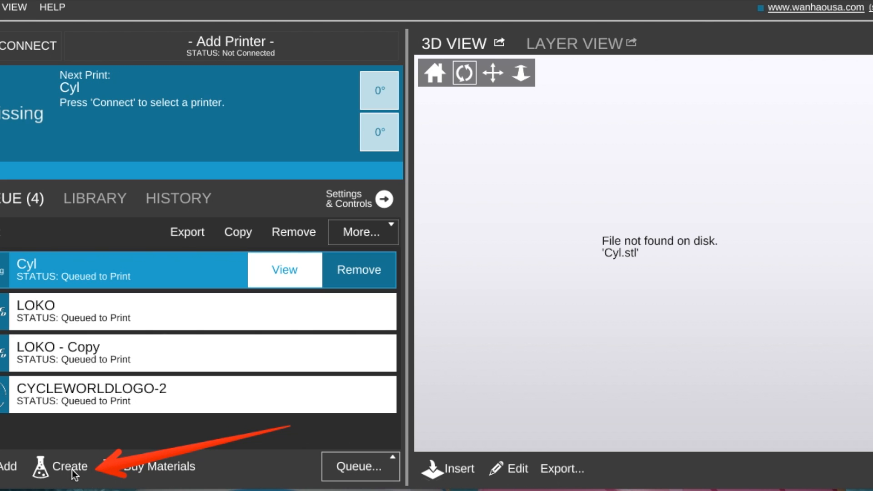
- Start the Image Converter from the Create design tools
left_click(67, 480)
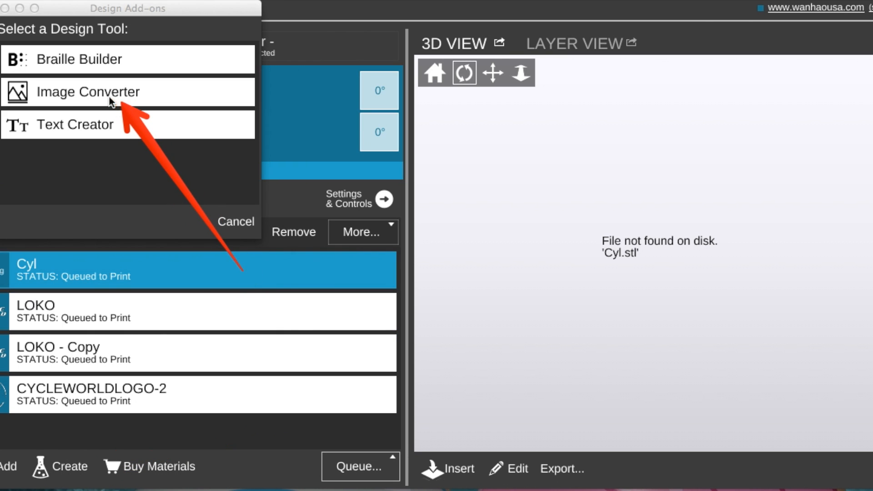
left_click(86, 92)
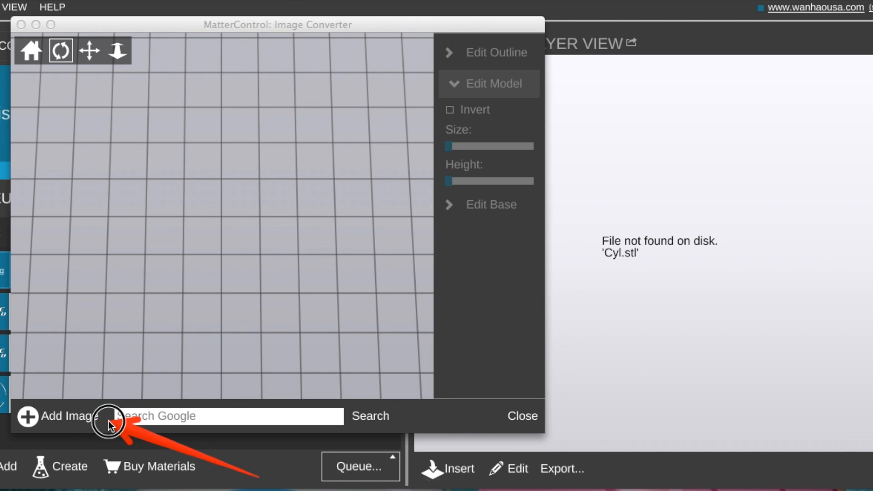
mouse_move(270, 232)
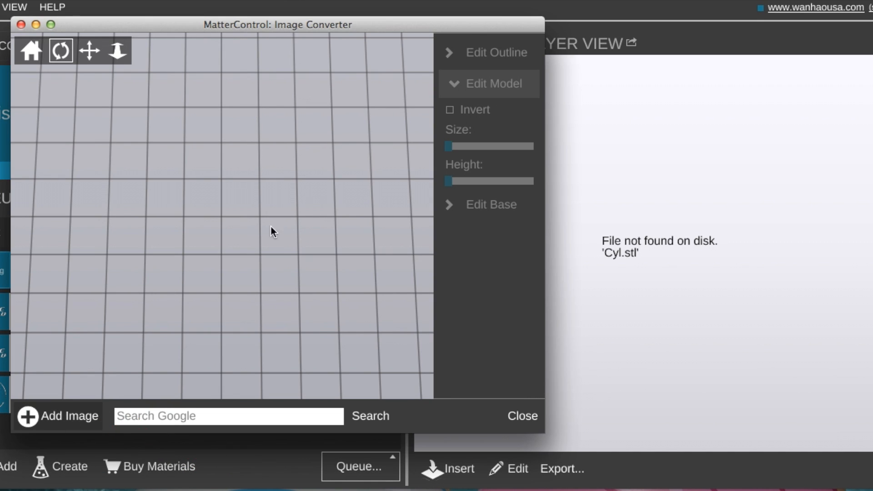
- Load images.jpg from the Desktop into the converter as a 3D logo model
left_click(60, 416)
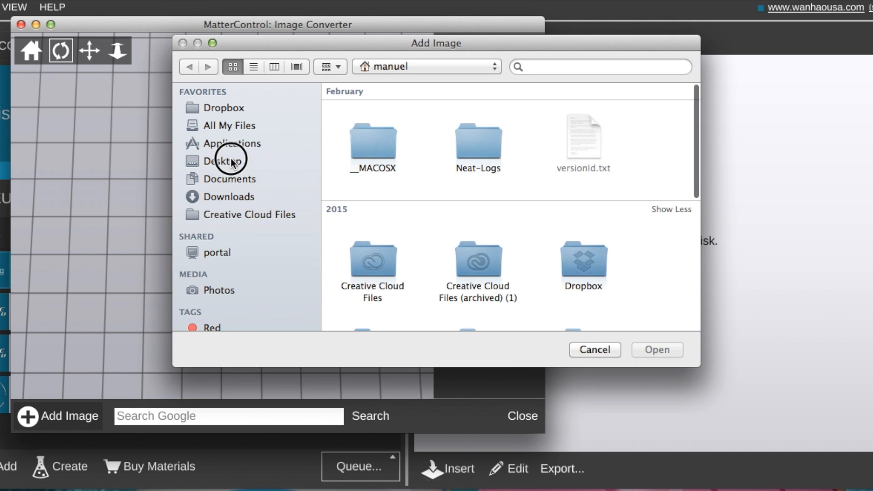
left_click(223, 161)
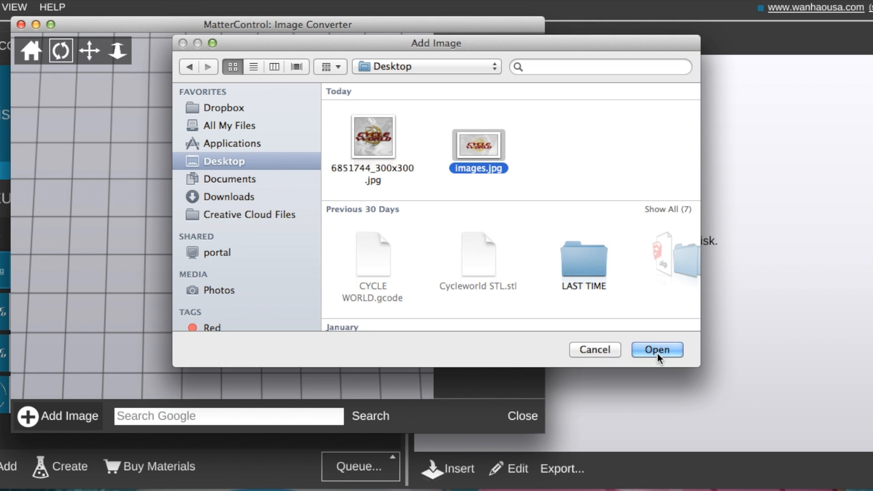
left_click(657, 349)
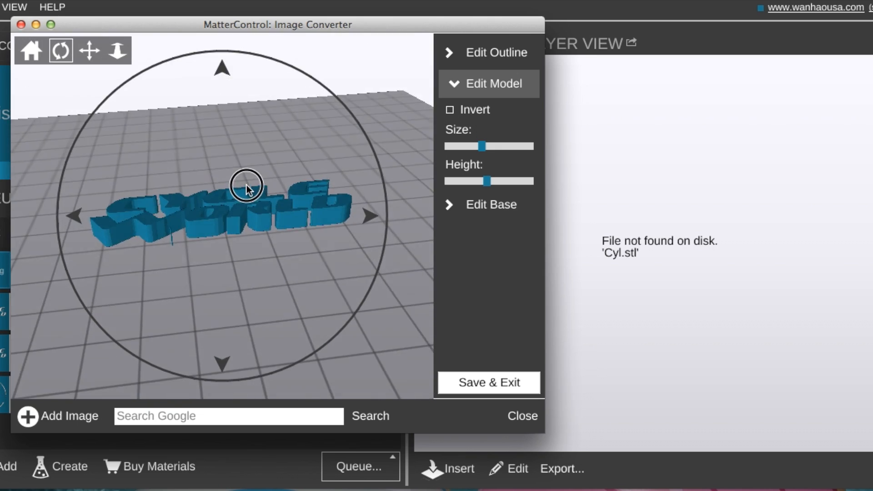
- Enlarge the logo model slightly and drop its letter height to the minimum
left_click_drag(247, 185, 265, 231)
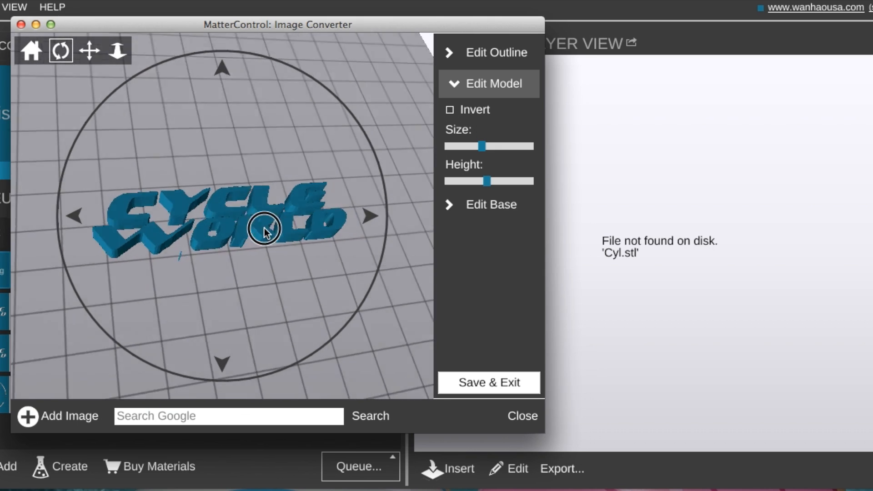
left_click_drag(482, 145, 483, 146)
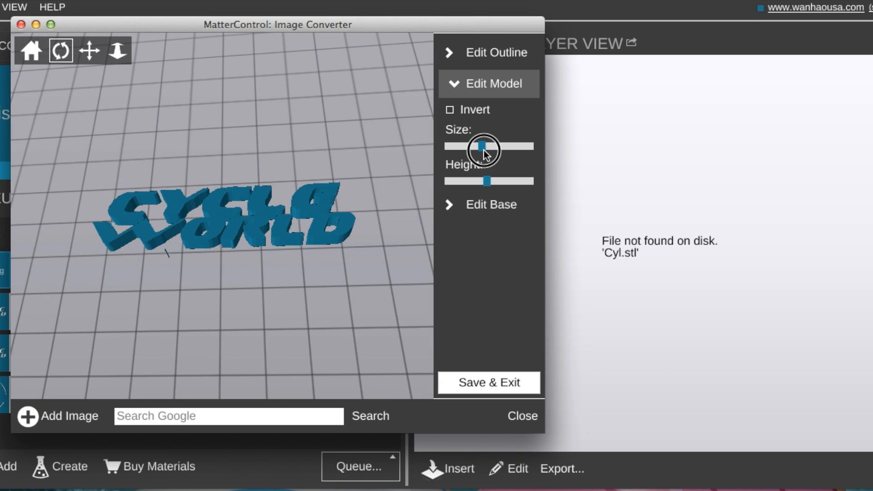
left_click_drag(482, 146, 475, 145)
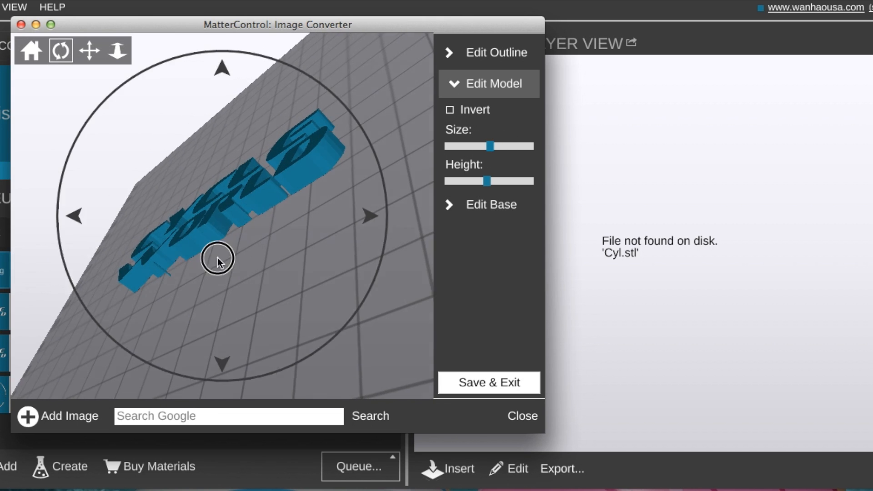
left_click_drag(483, 180, 487, 182)
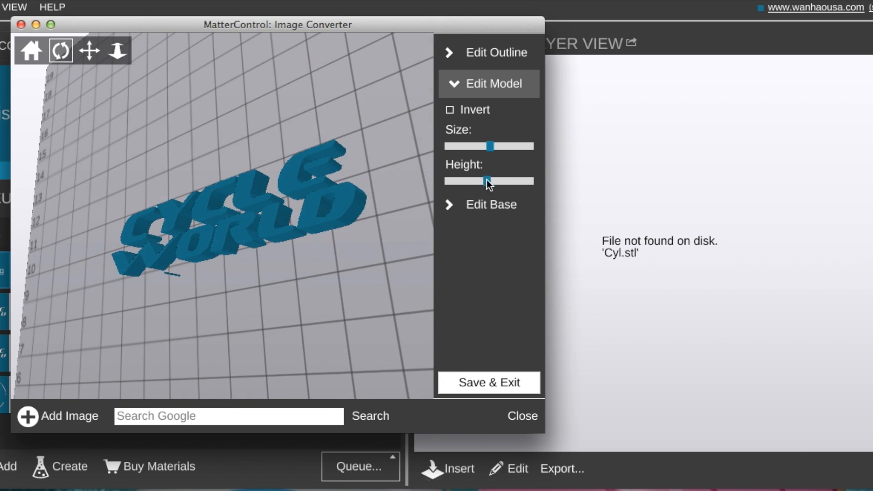
left_click_drag(488, 181, 443, 181)
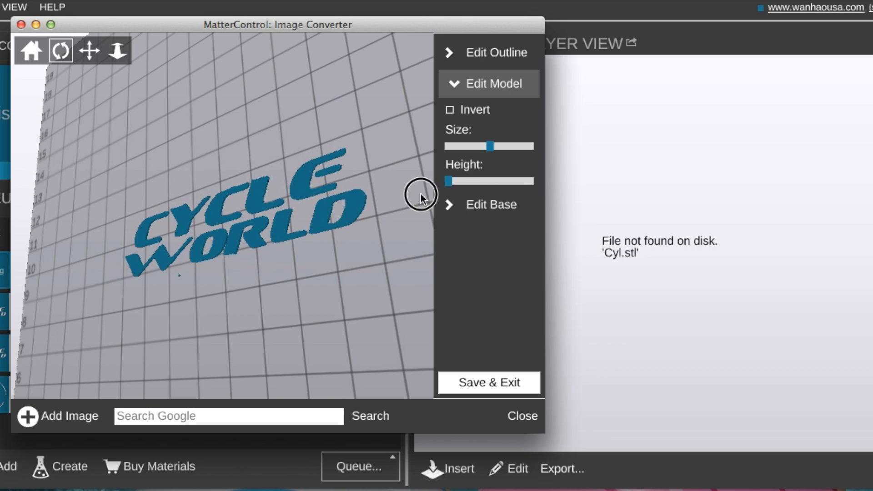
- Give the logo a rectangular base from the Edit Base options
left_click(490, 204)
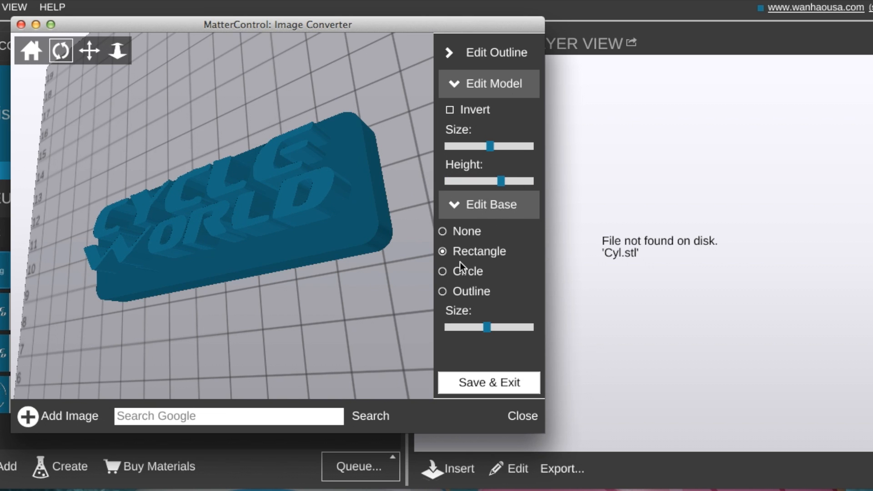
left_click(443, 291)
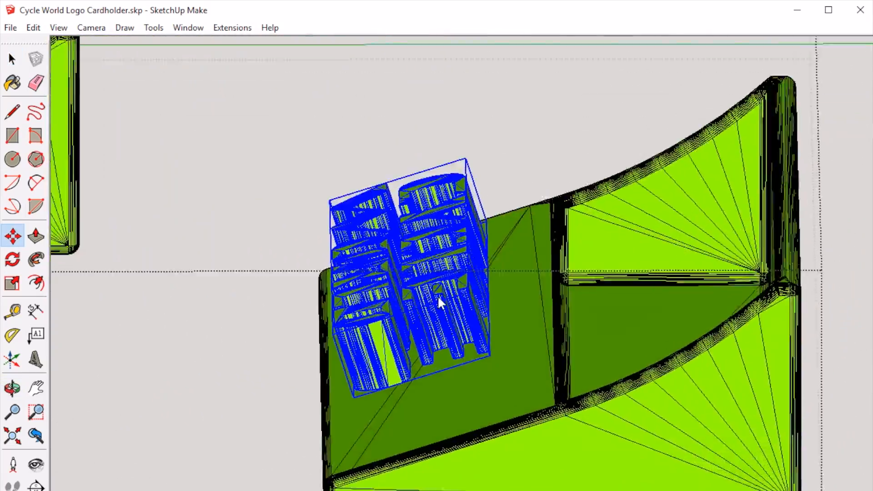
- Move the logo component onto the card holder's front ledge and begin the STL export
left_click_drag(440, 301, 507, 395)
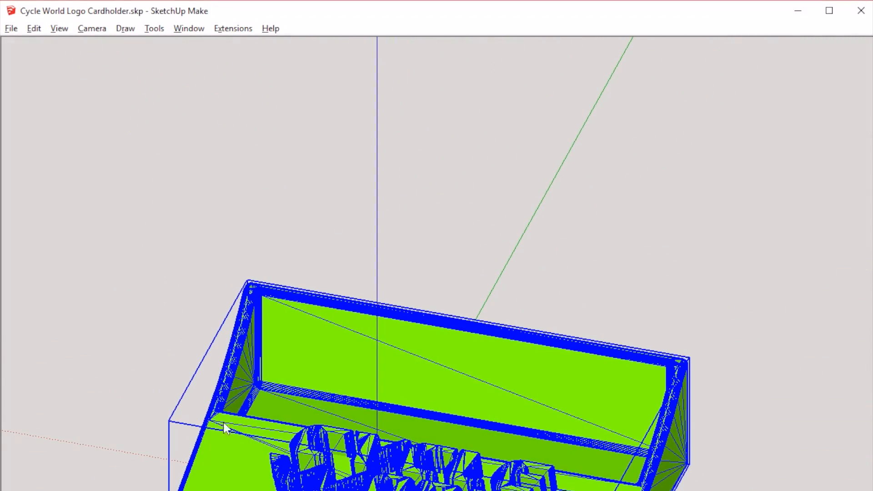
left_click(11, 28)
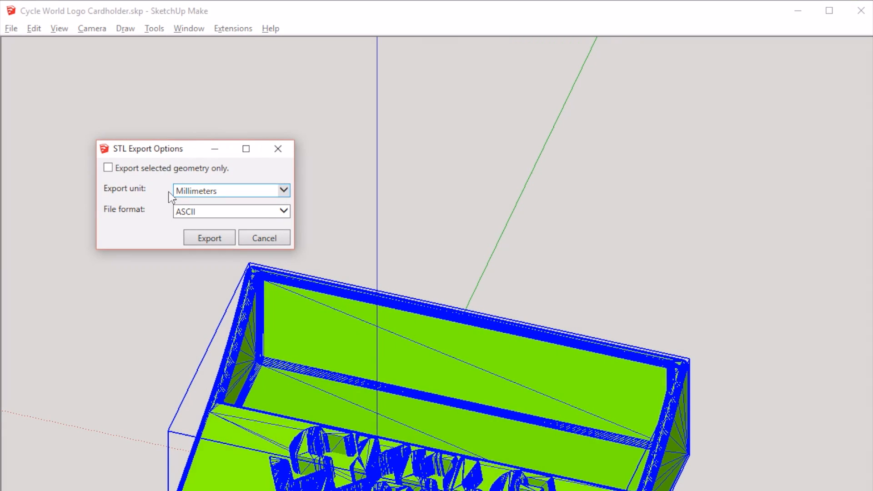
mouse_move(209, 238)
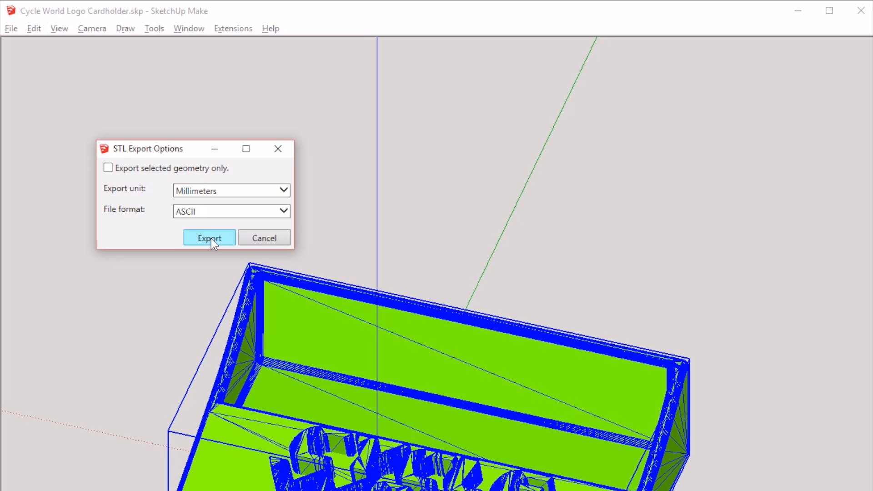